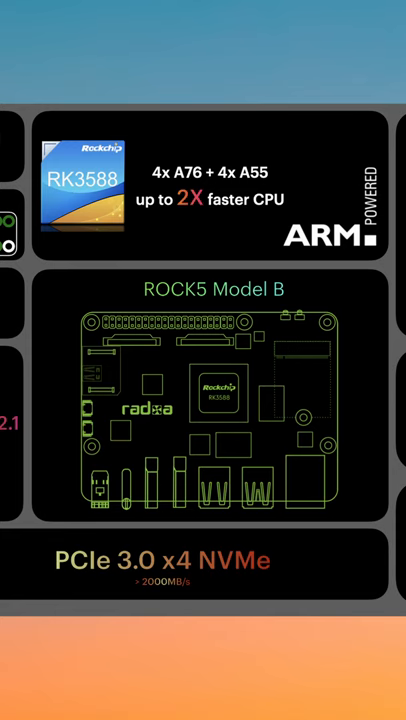
{"action": "scroll", "scroll_direction": "down", "scroll_amount": 3}
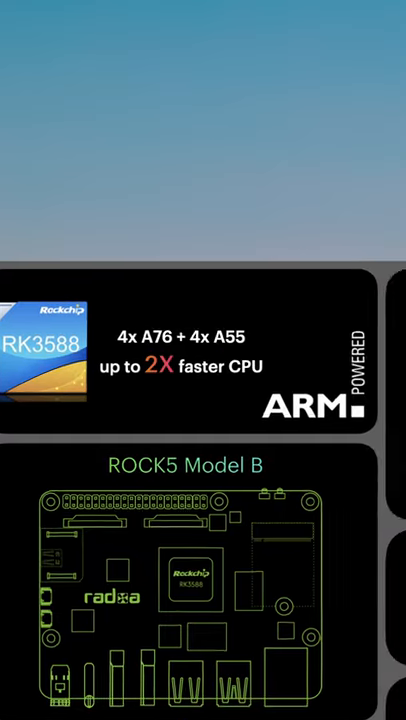
{"action": "scroll", "scroll_direction": "down", "scroll_amount": 3}
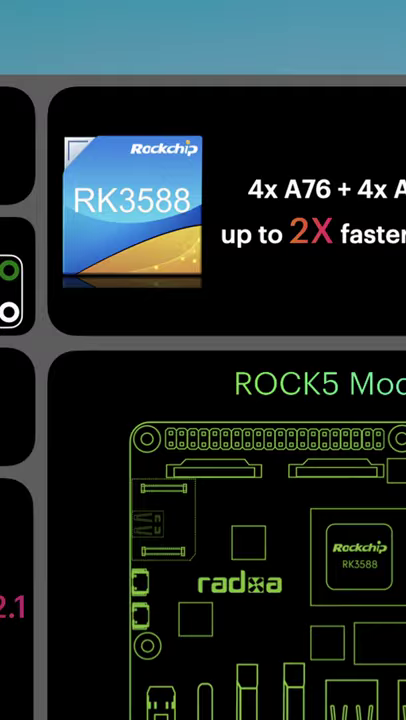
{"action": "scroll", "scroll_direction": "down", "scroll_amount": 3}
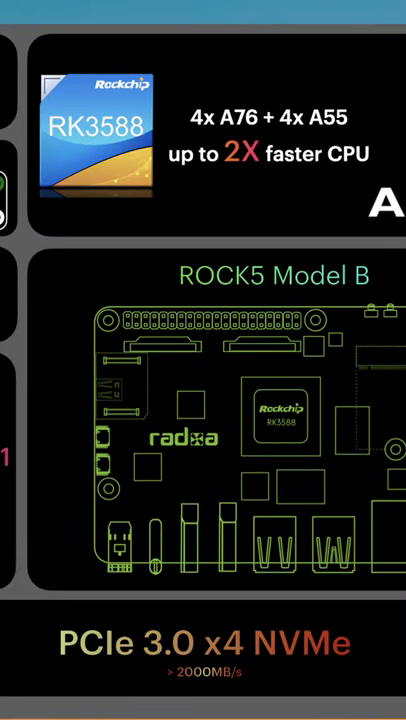
{"action": "scroll", "scroll_direction": "down", "scroll_amount": 3}
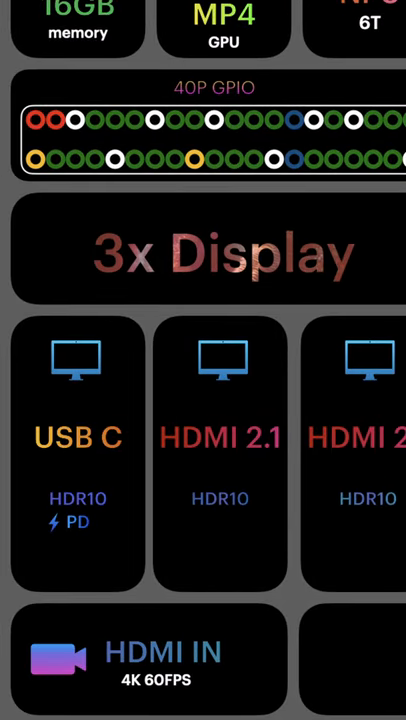